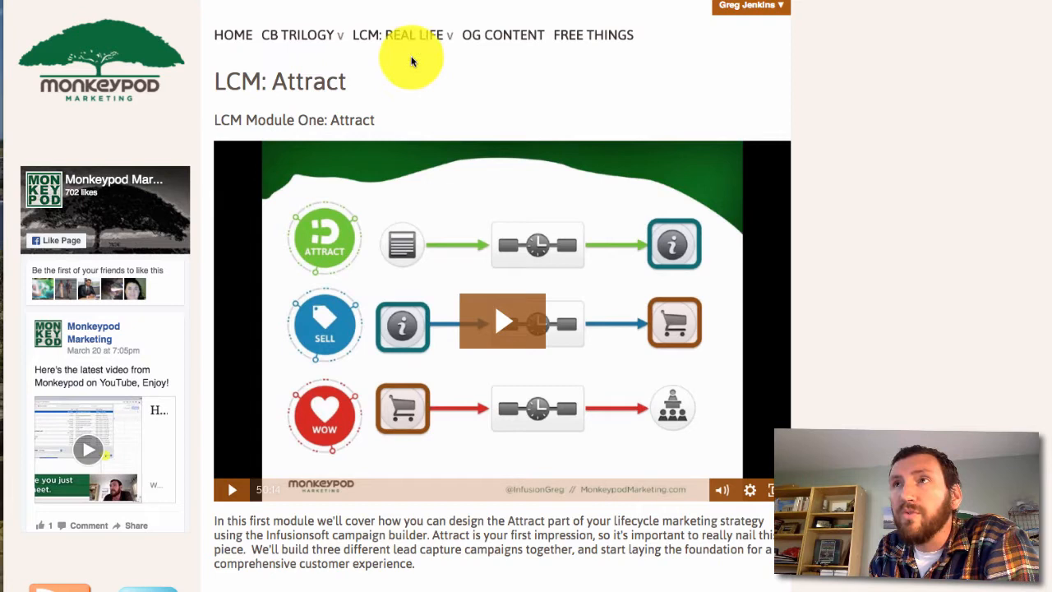
# Browse from the LCM module list to the Sell page, then the Wow page.
pyautogui.click(414, 34)
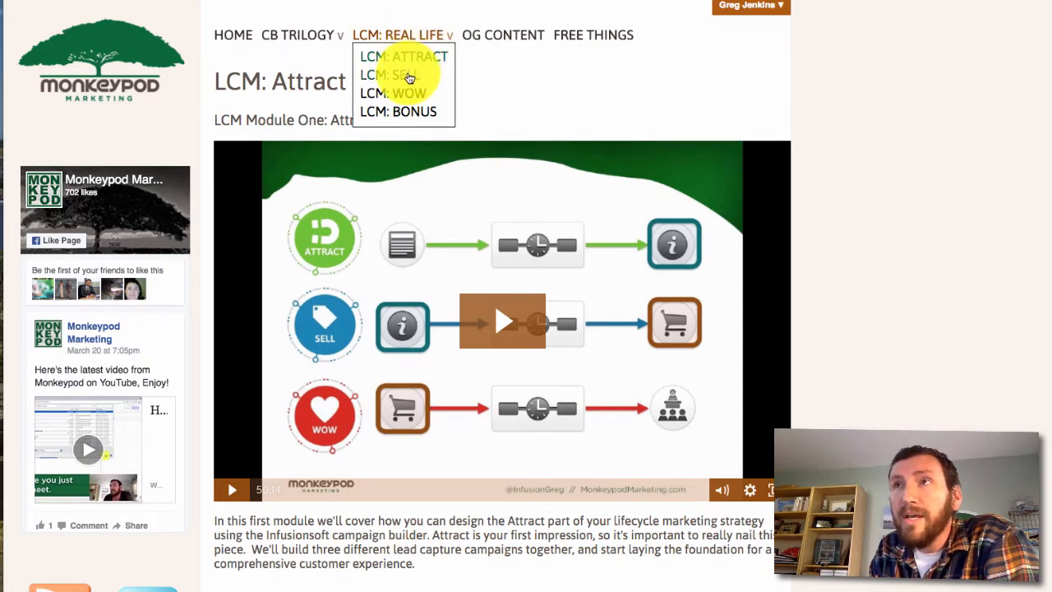
pyautogui.click(392, 76)
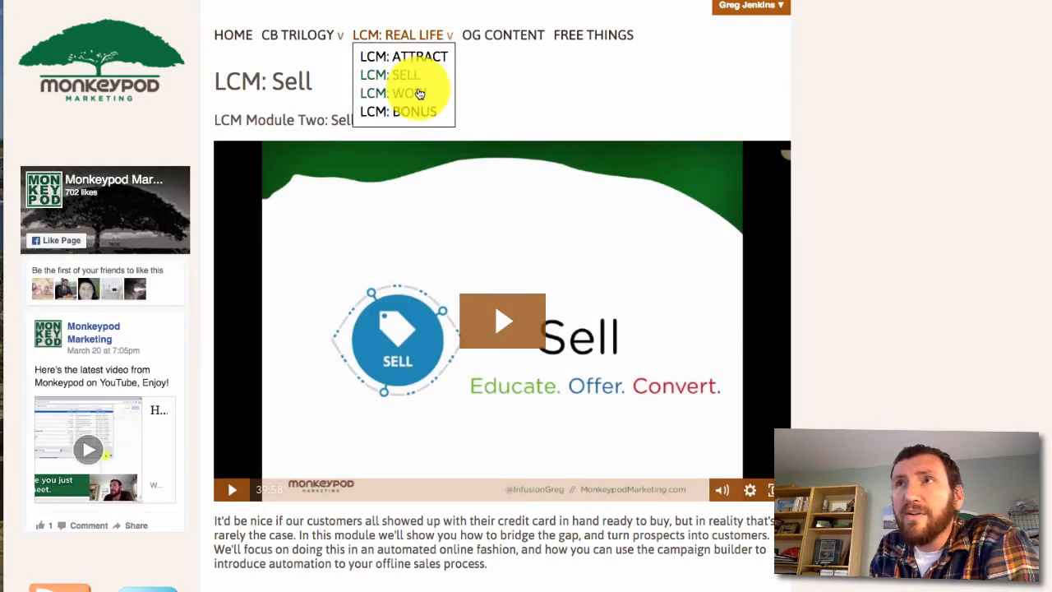
pyautogui.click(401, 92)
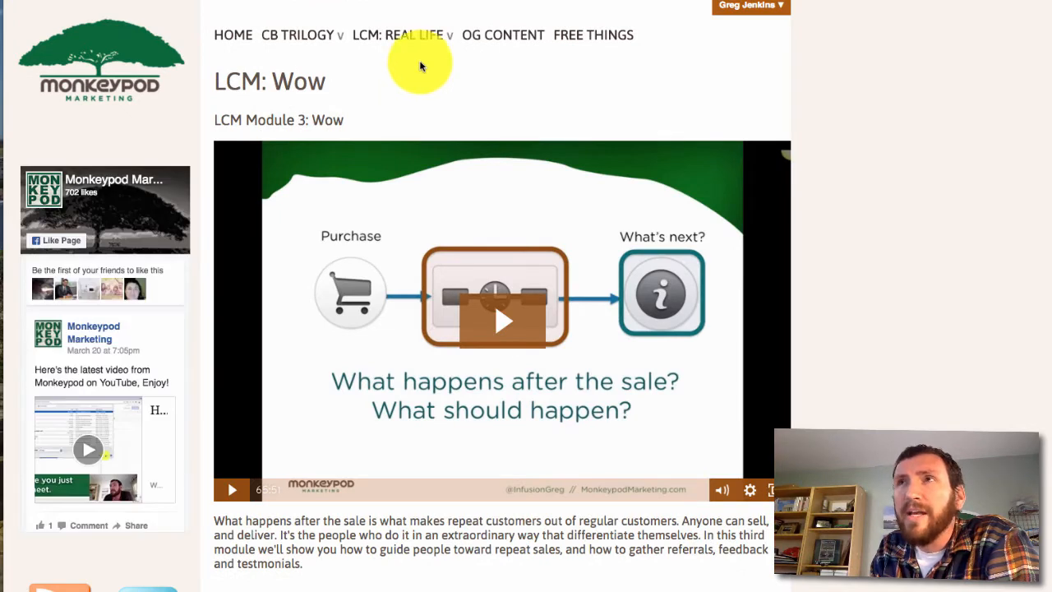
# Return to the LCM: Attract module page via the module list.
pyautogui.click(401, 34)
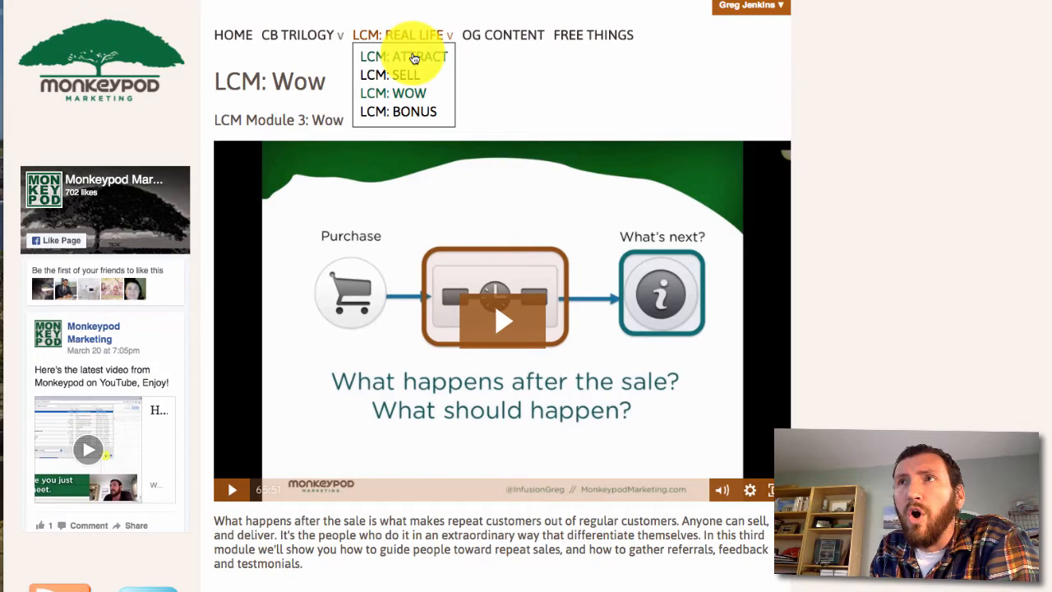
pyautogui.click(398, 56)
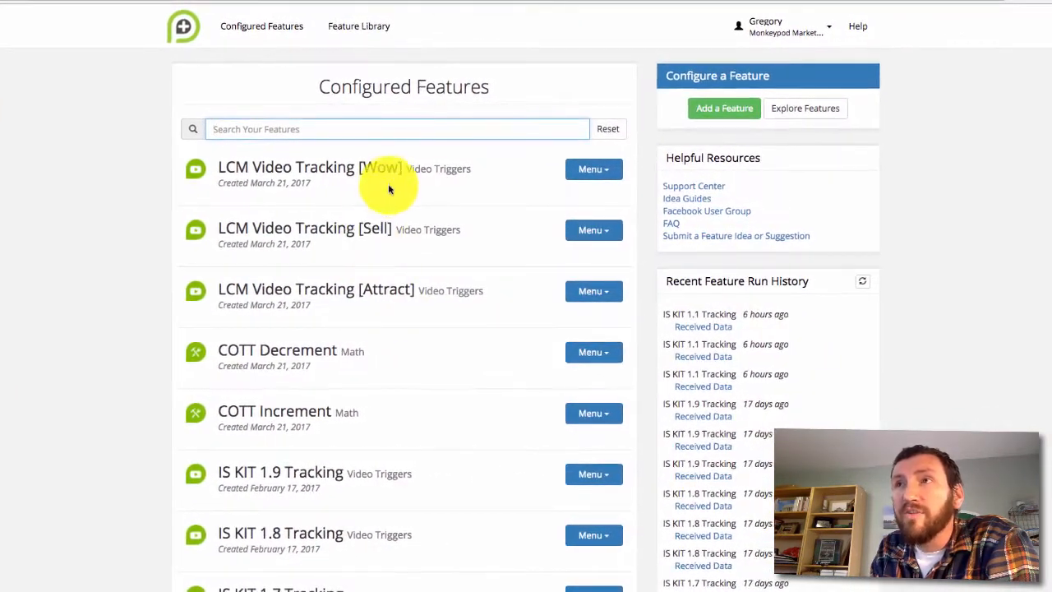
pyautogui.moveTo(391, 228)
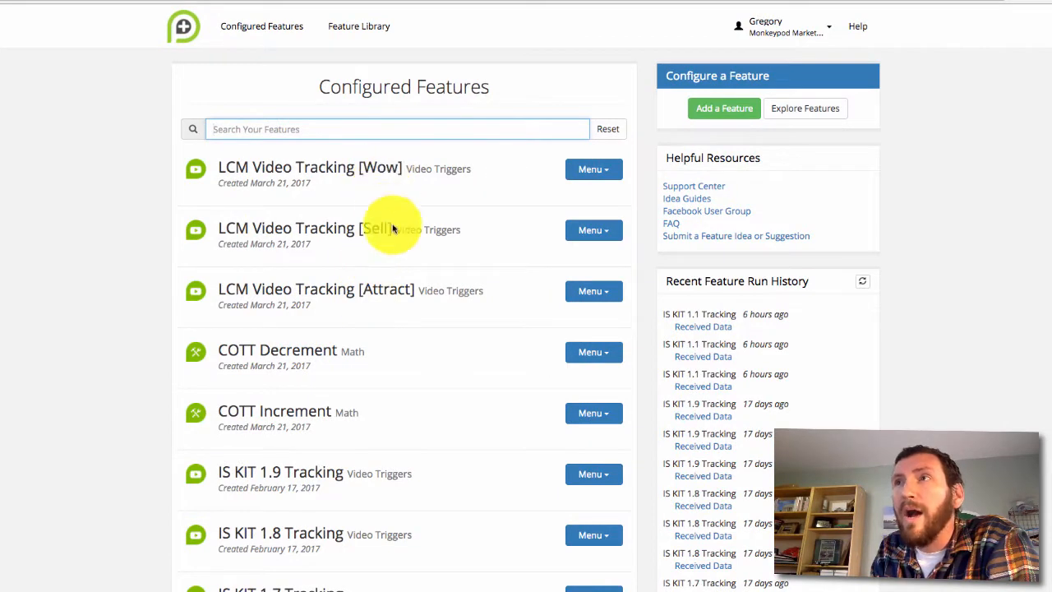
# Edit the settings of the LCM Video Tracking [Attract] configured feature.
pyautogui.click(593, 289)
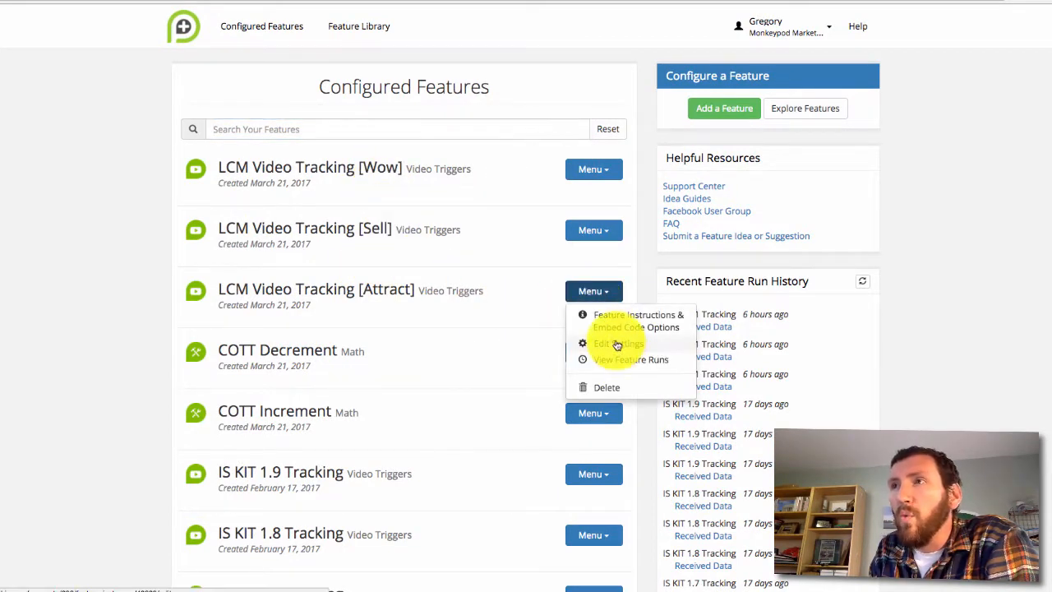
pyautogui.click(615, 343)
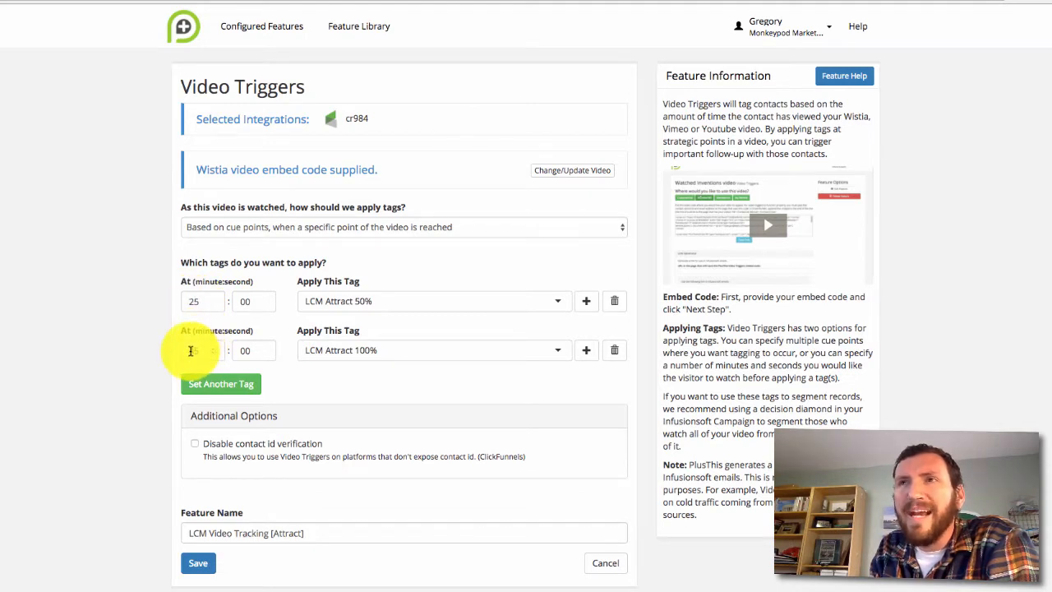
# Set the LCM Attract 100% cue point to 45 minutes and return to Configured Features.
pyautogui.write('45')
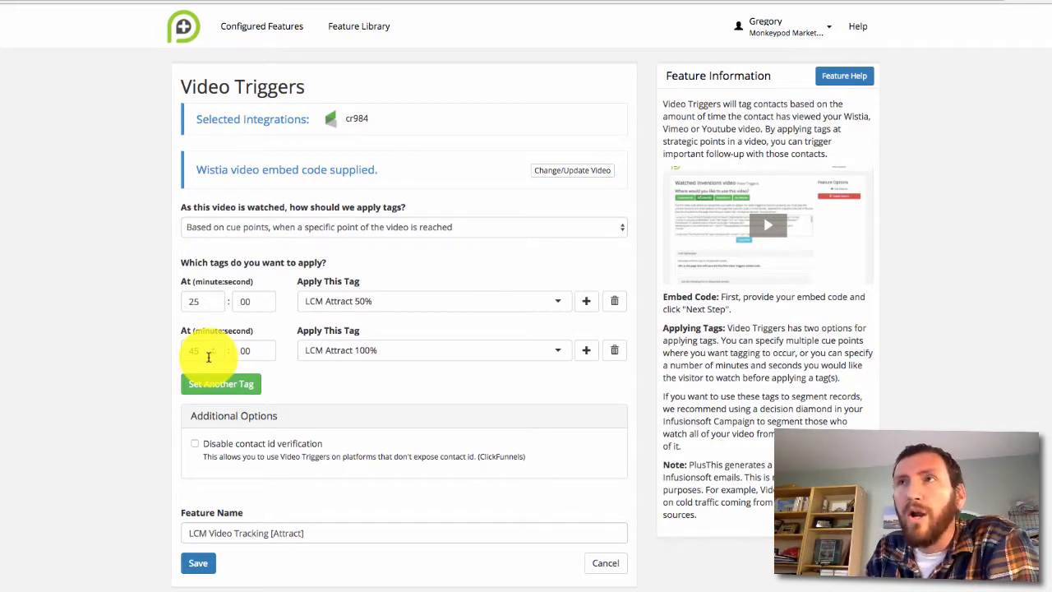
pyautogui.write('45')
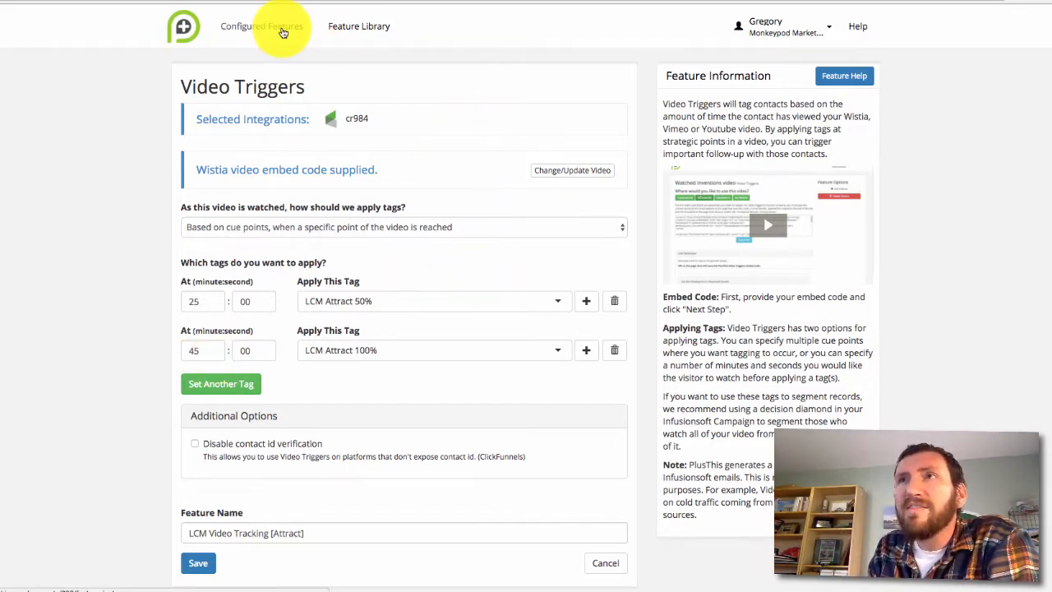
pyautogui.click(261, 26)
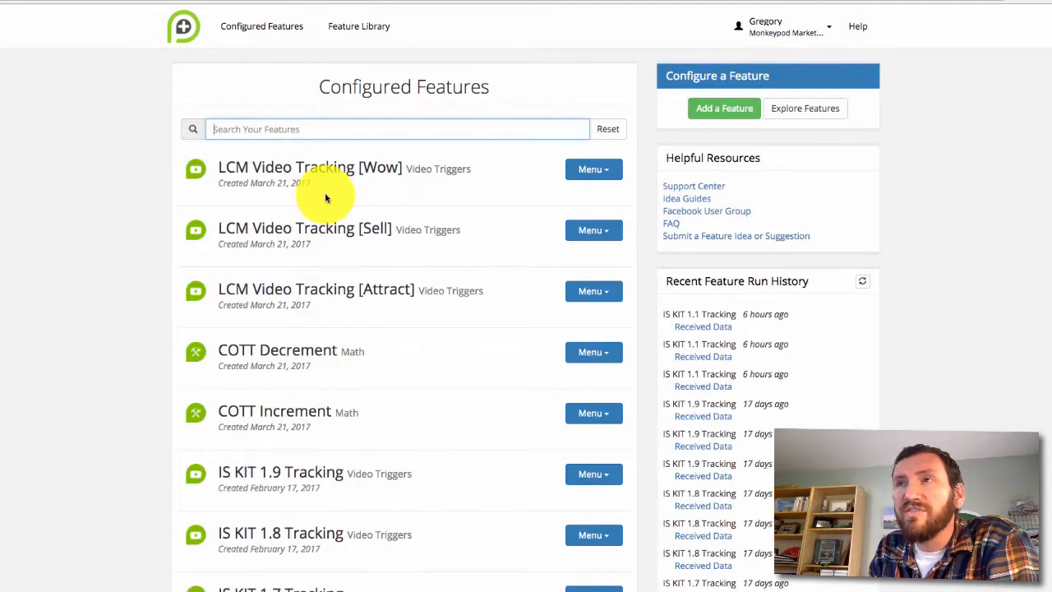
pyautogui.moveTo(337, 216)
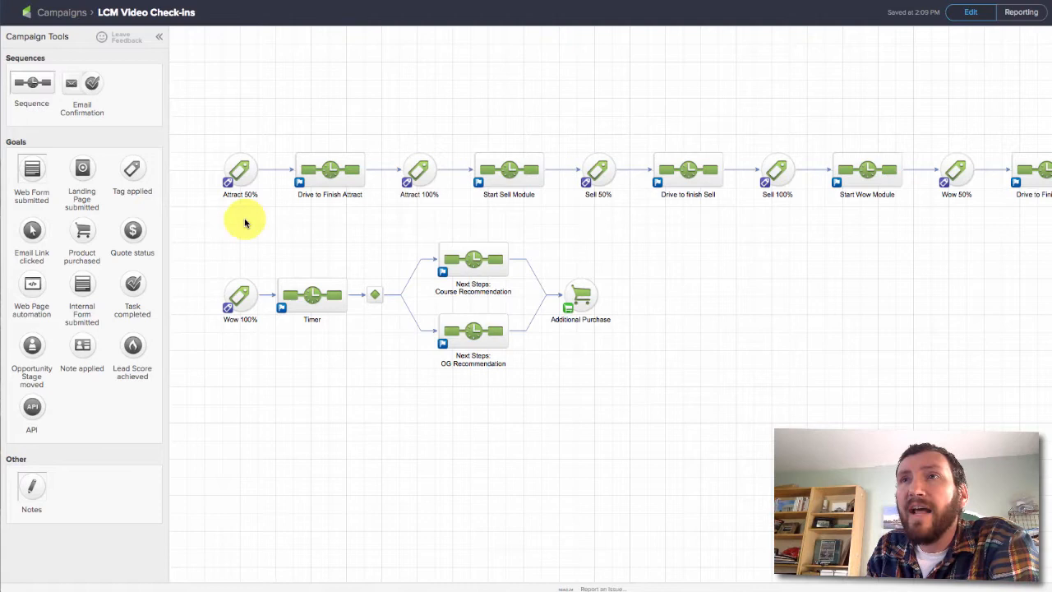
pyautogui.click(240, 171)
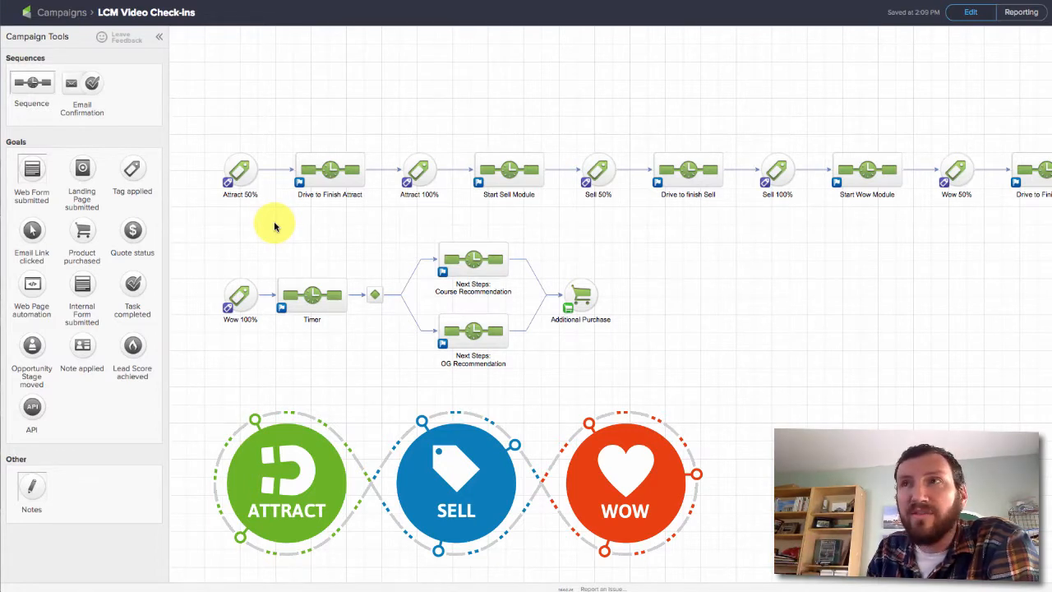
pyautogui.click(240, 169)
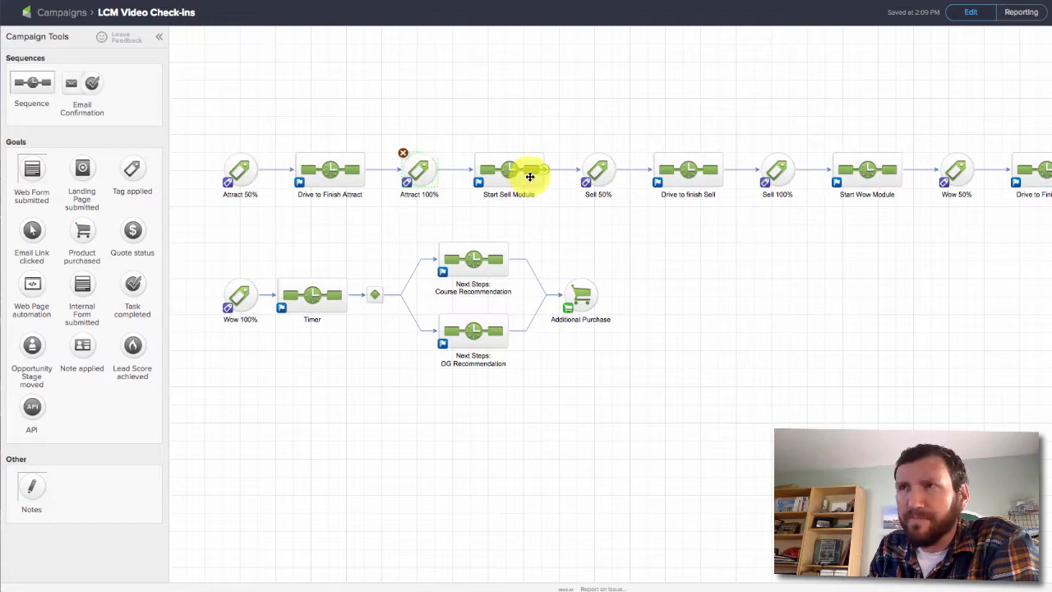
pyautogui.click(598, 169)
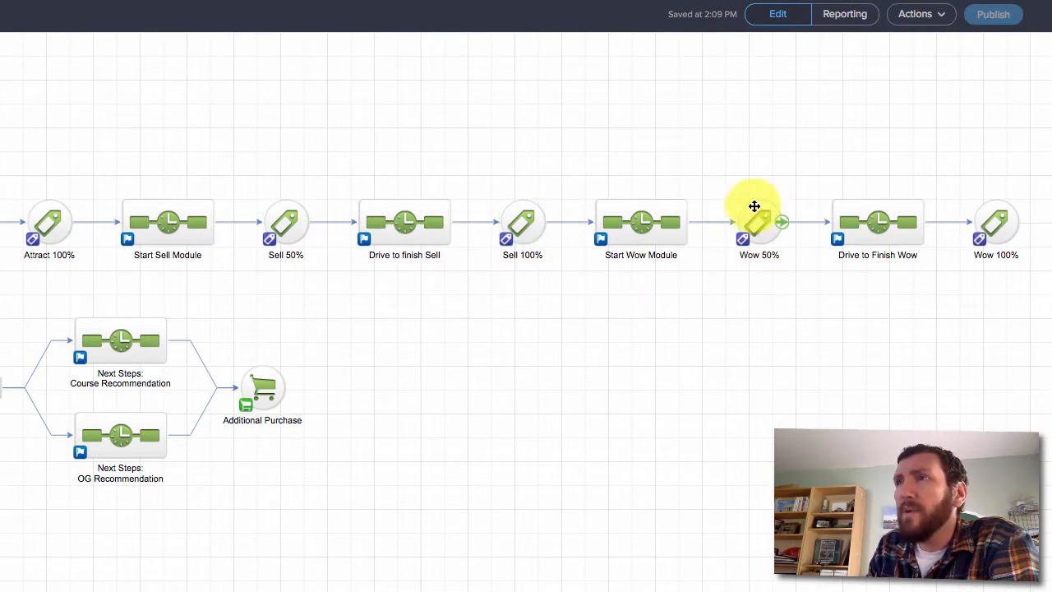
pyautogui.click(759, 220)
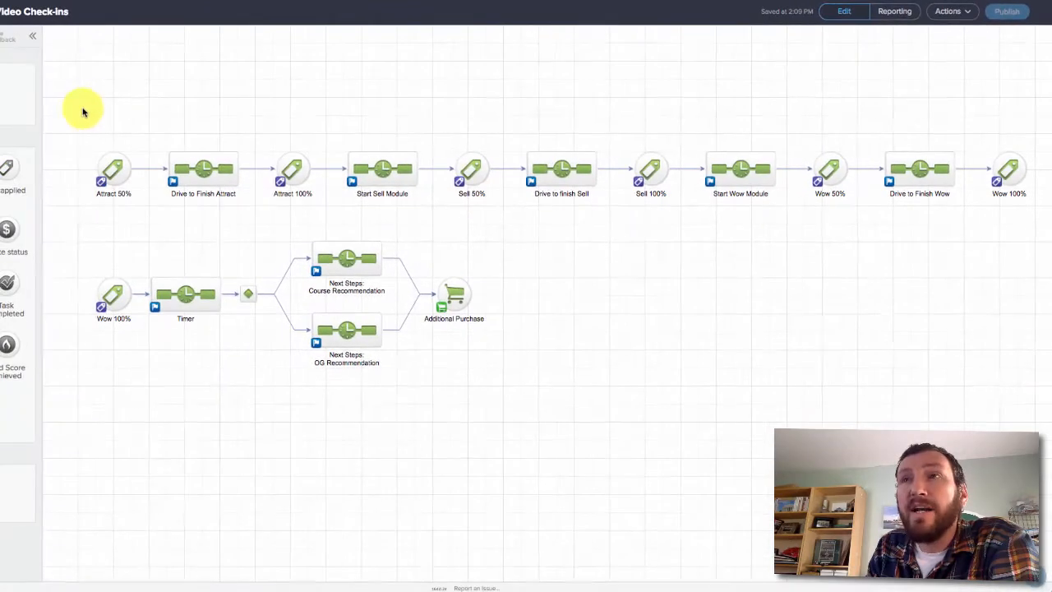
pyautogui.moveTo(75, 113)
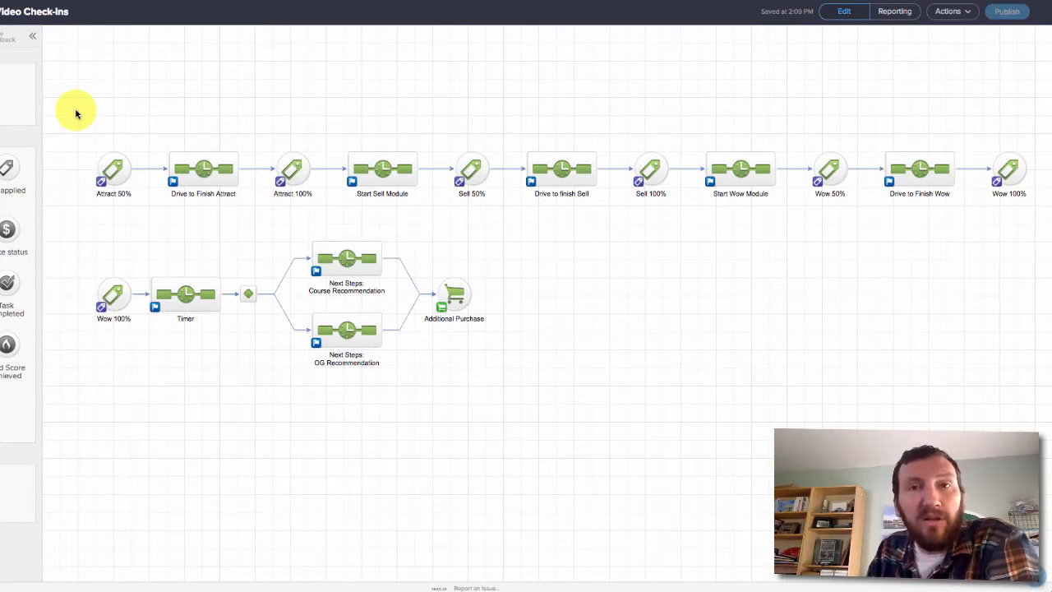
pyautogui.click(113, 168)
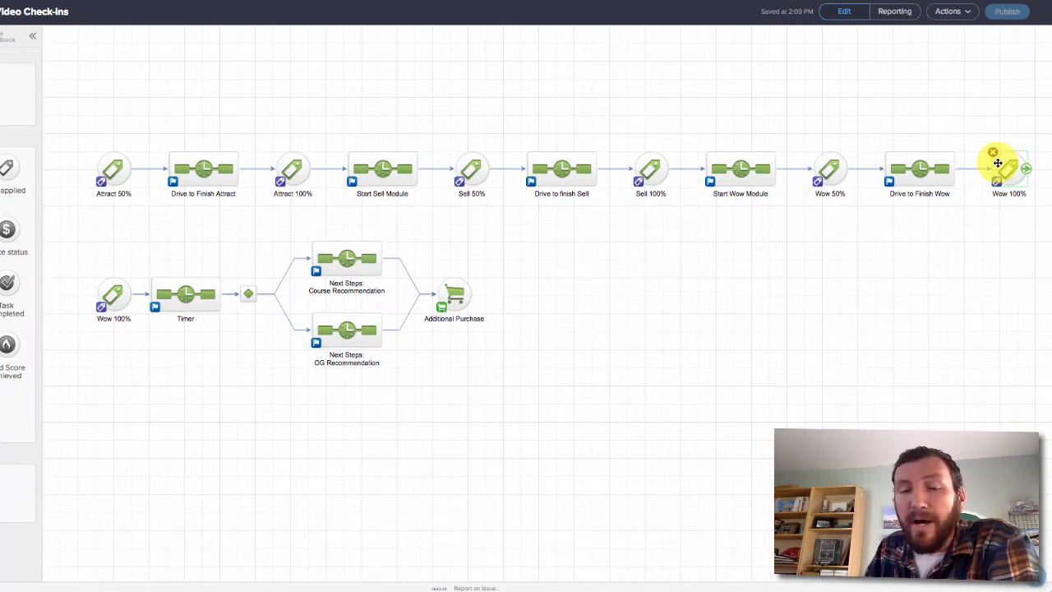
pyautogui.moveTo(726, 97)
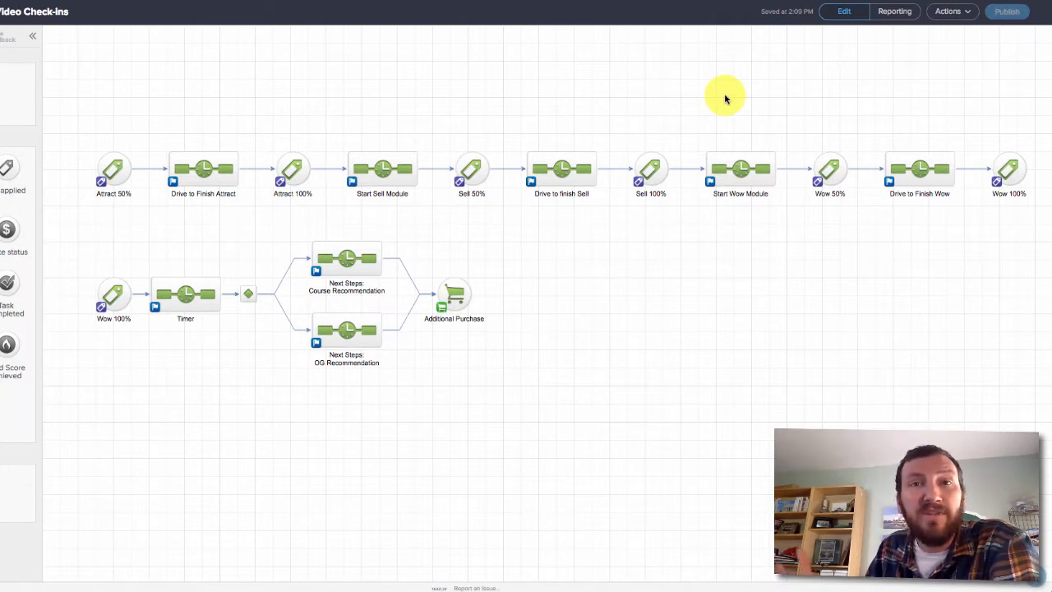
pyautogui.moveTo(427, 181)
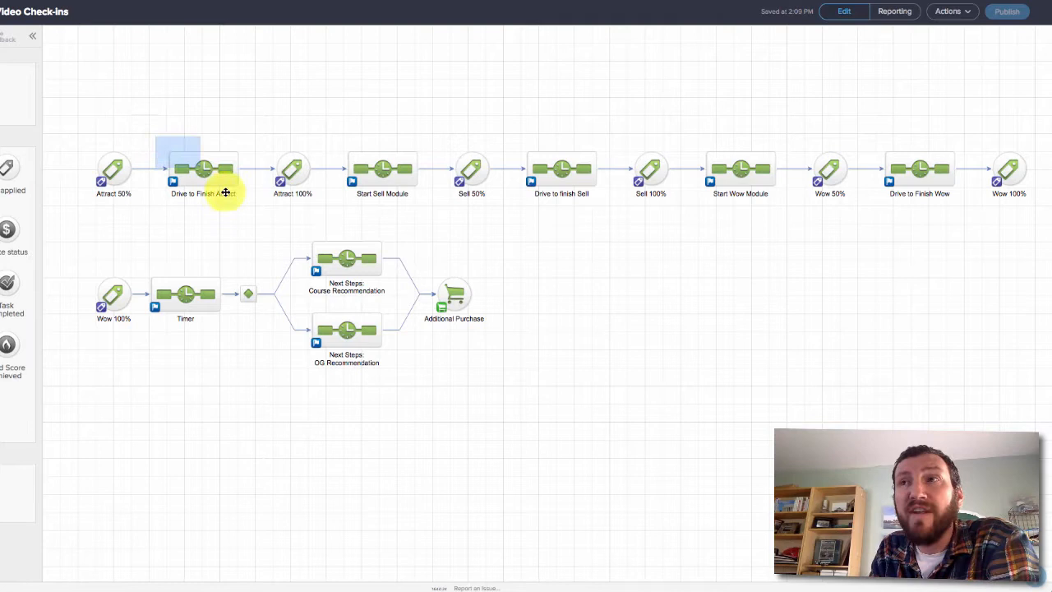
pyautogui.click(200, 168)
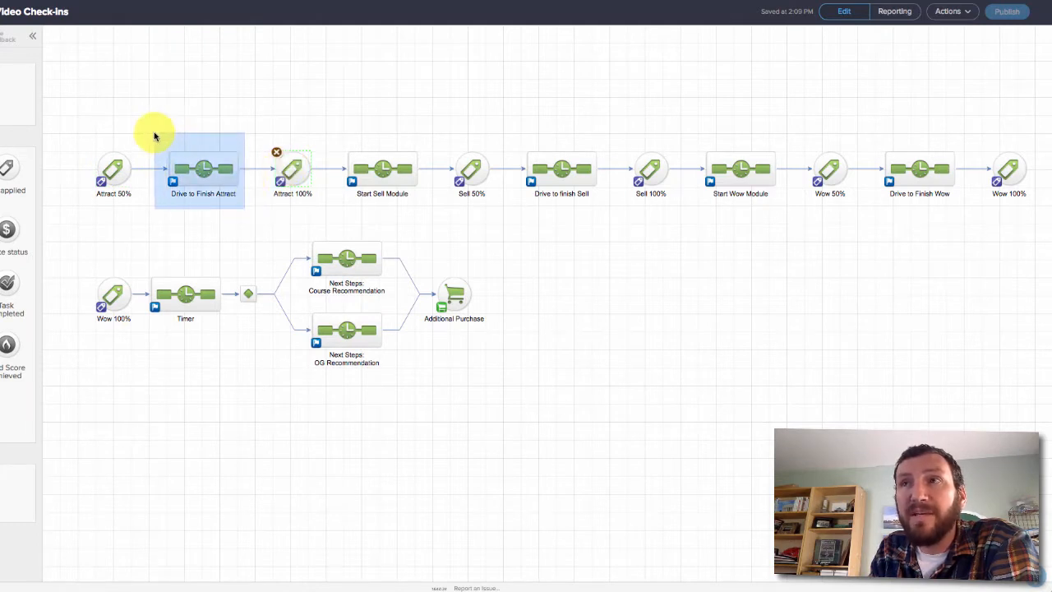
pyautogui.click(293, 169)
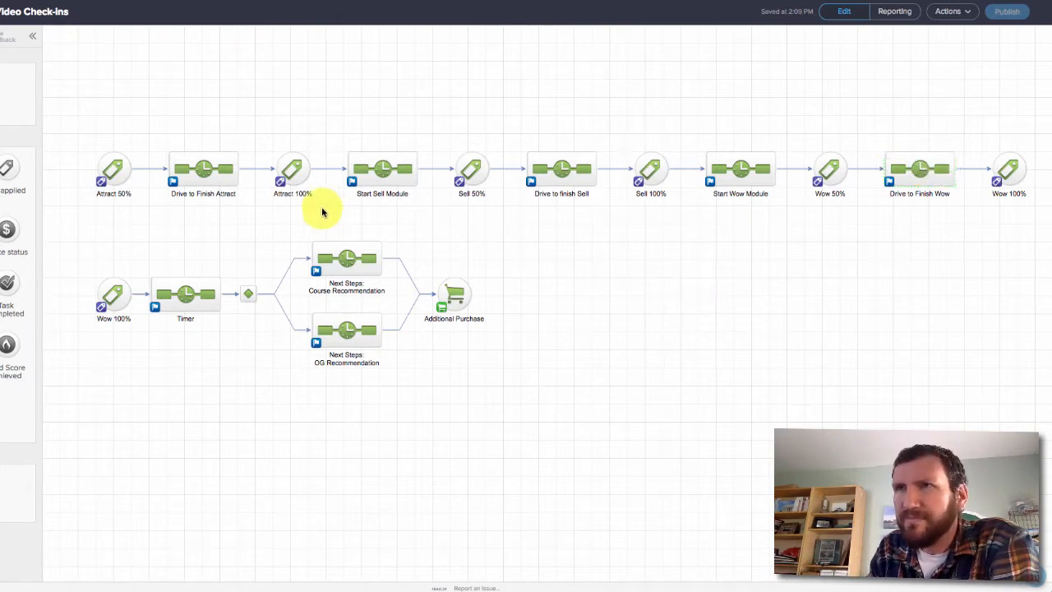
pyautogui.moveTo(145, 174)
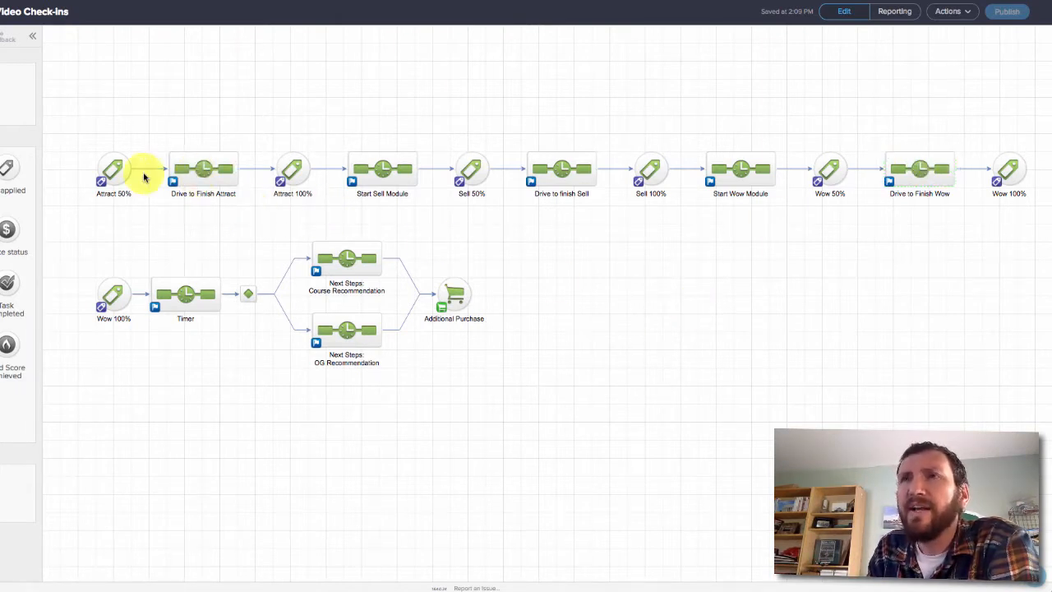
pyautogui.click(113, 170)
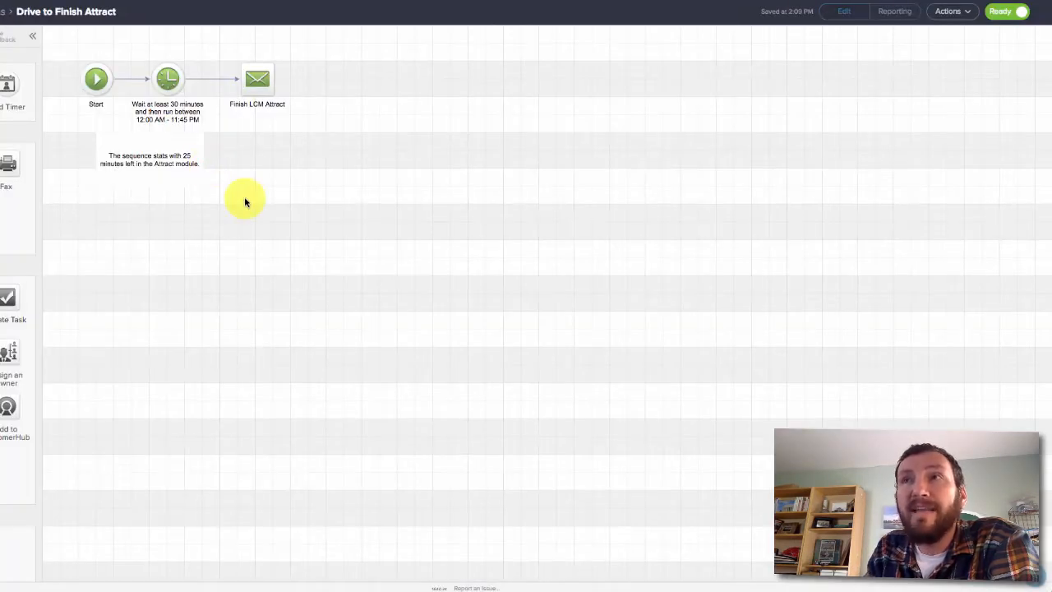
# Review the Finish LCM Attract email inside the Drive to Finish Attract sequence.
pyautogui.click(257, 79)
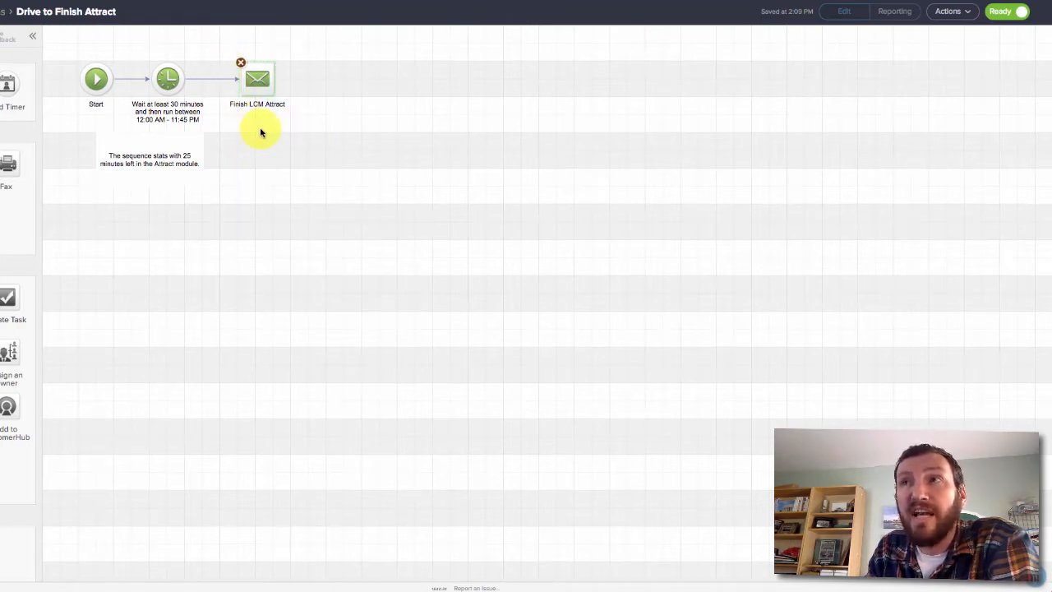
pyautogui.click(256, 82)
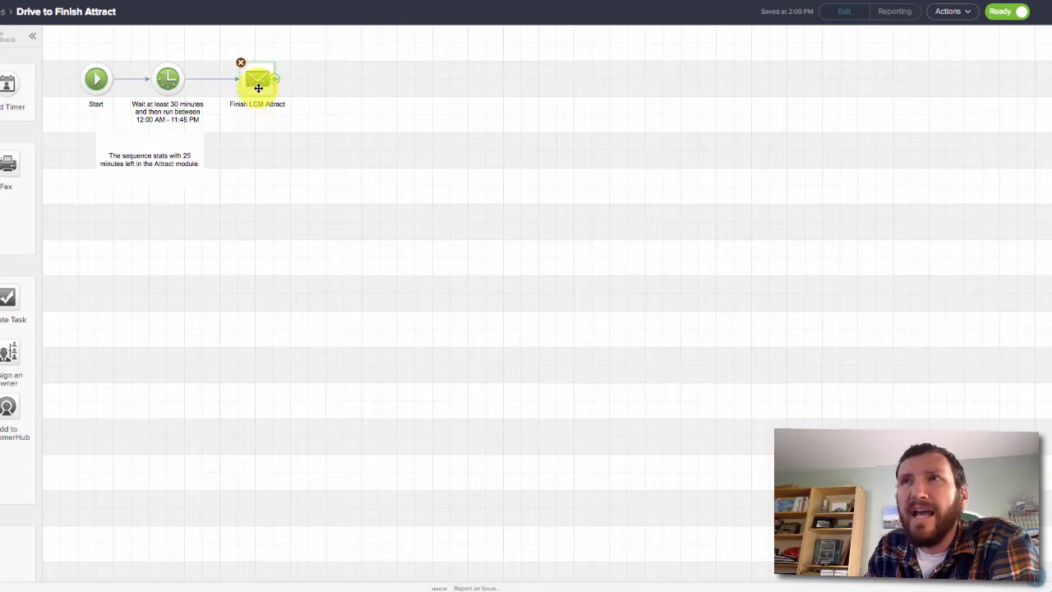
pyautogui.doubleClick(258, 79)
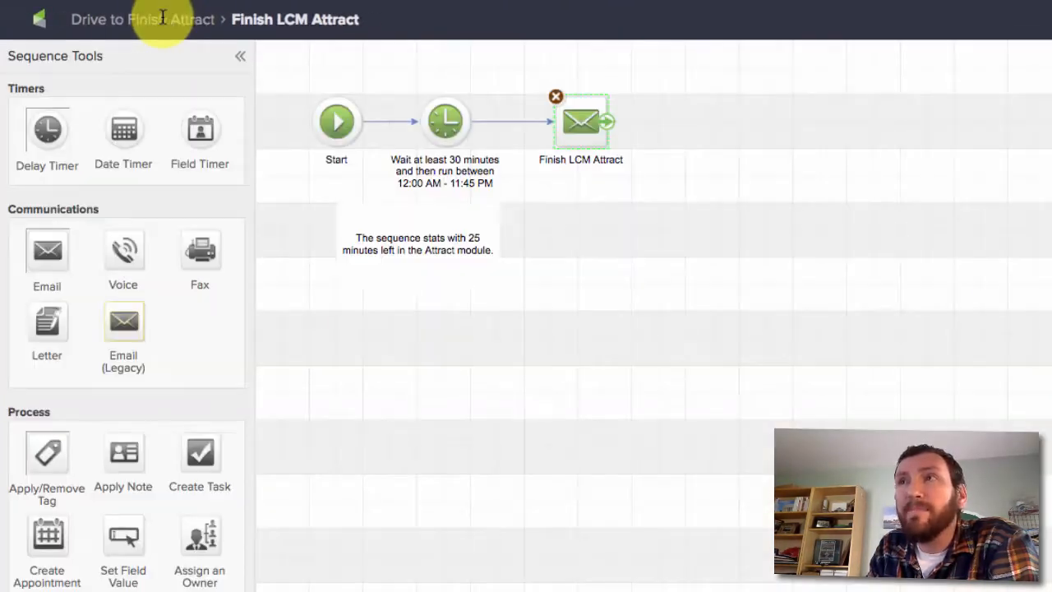
# Go back through the Drive to Finish Attract sequence to the LCM Video Check-ins canvas.
pyautogui.click(162, 20)
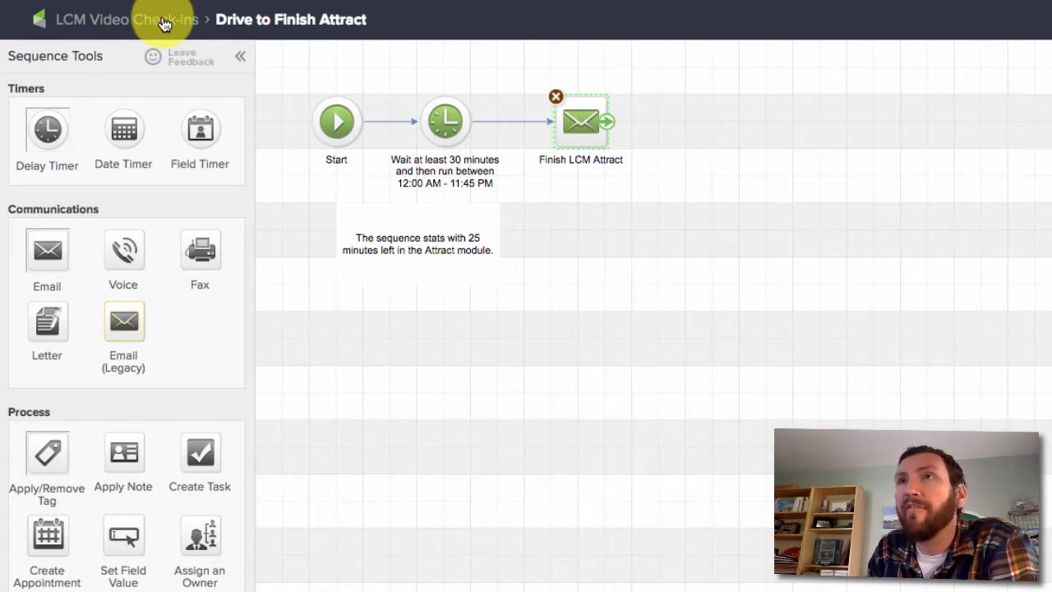
pyautogui.moveTo(391, 91)
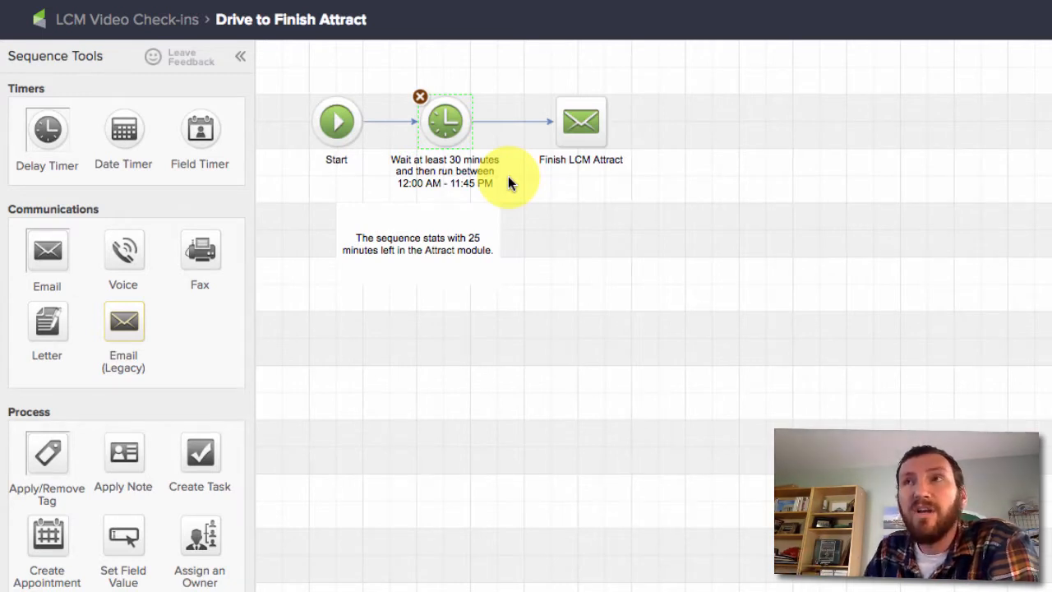
pyautogui.click(444, 121)
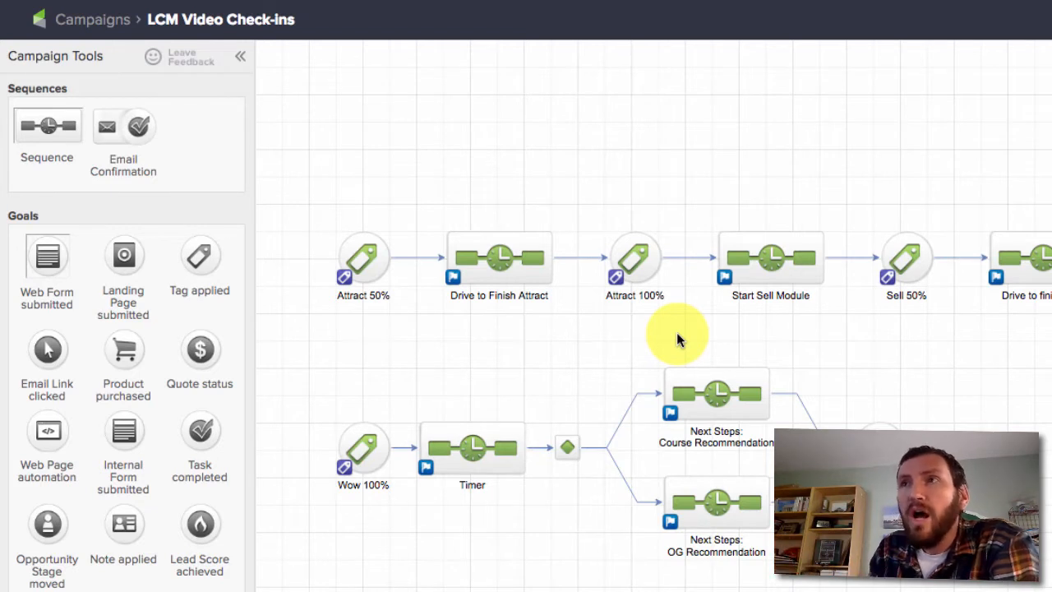
# Enter the Start Sell Module sequence and its Start the LCM Sell Module email.
pyautogui.click(635, 260)
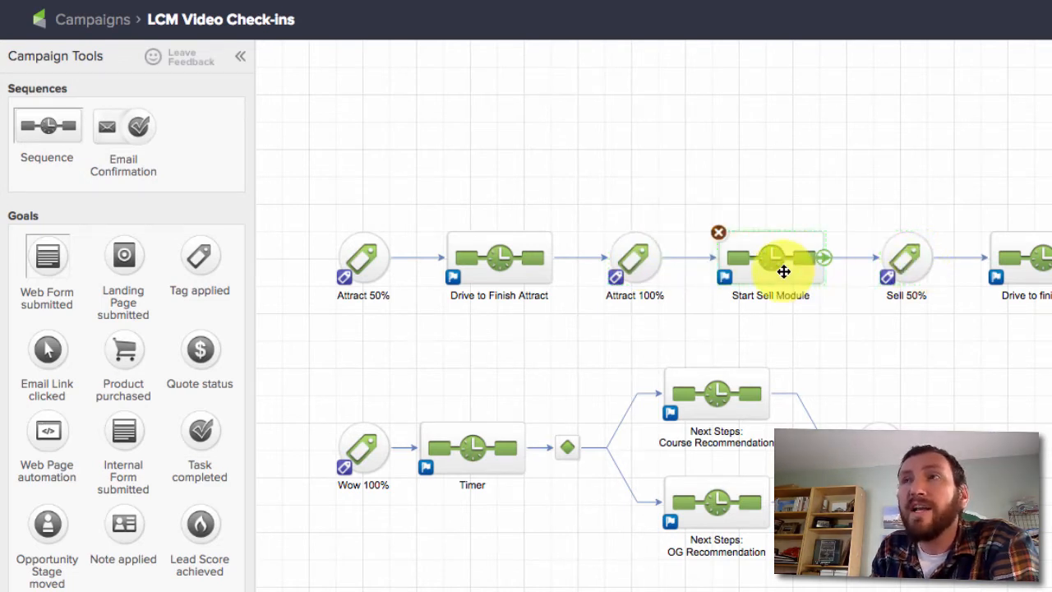
pyautogui.doubleClick(769, 256)
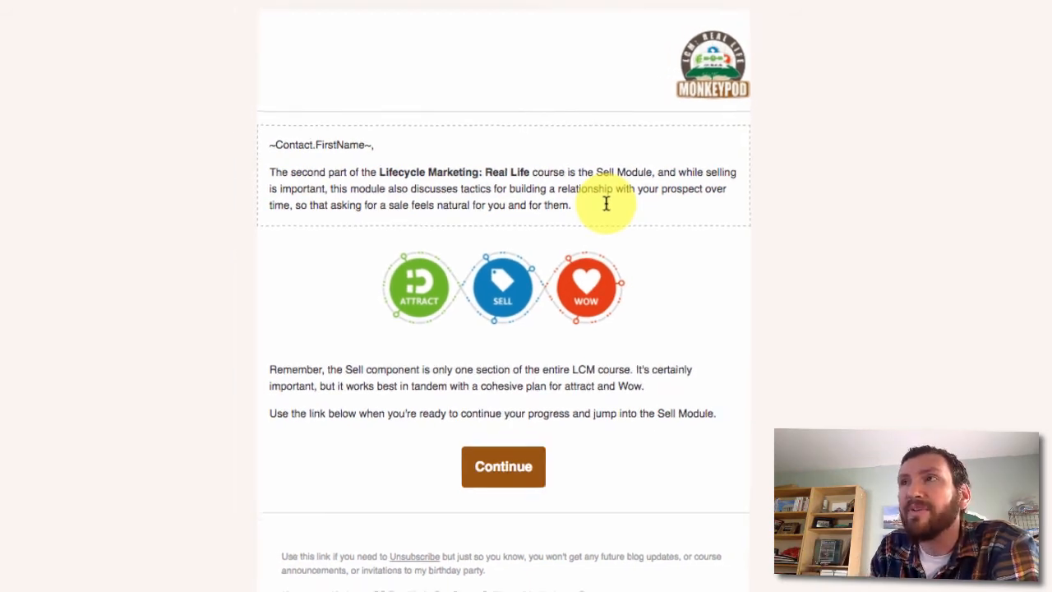
# Navigate back from the email through the sequence to the campaign canvas.
pyautogui.click(107, 15)
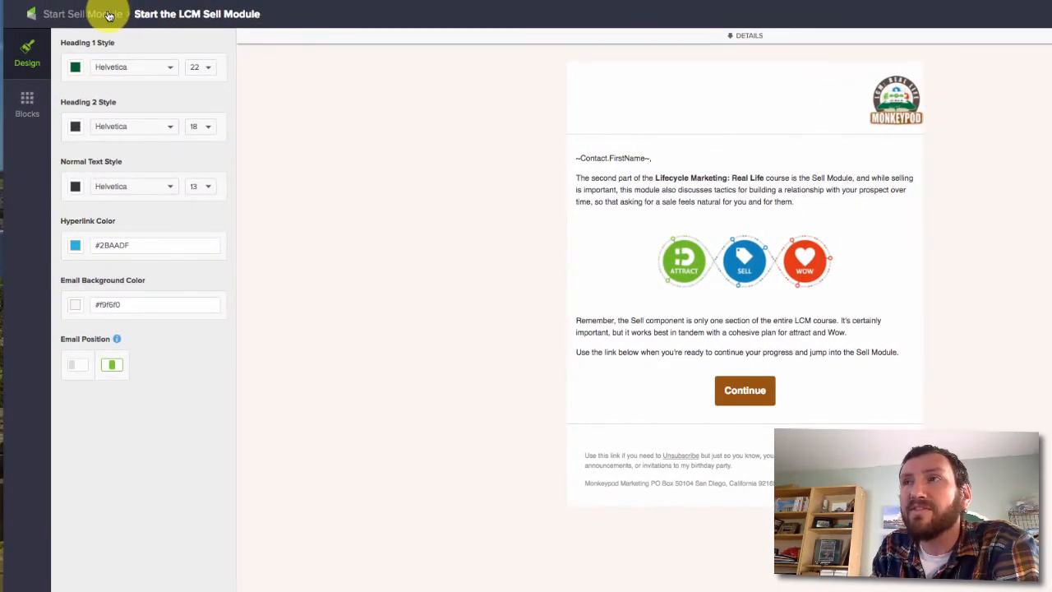
pyautogui.click(92, 13)
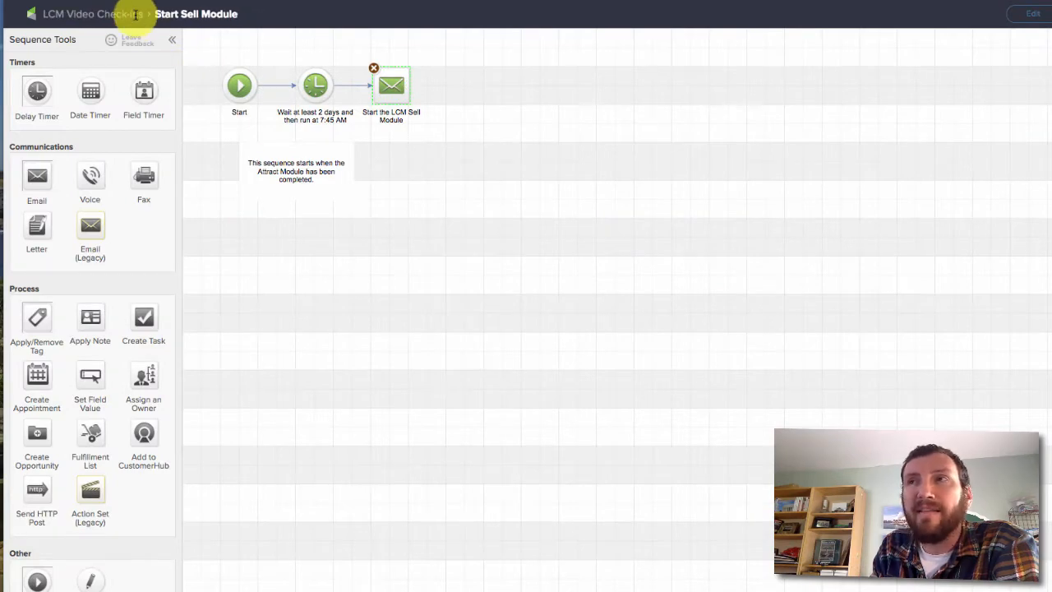
# Review the Drive to finish Sell sequence and return to the campaign canvas.
pyautogui.click(75, 13)
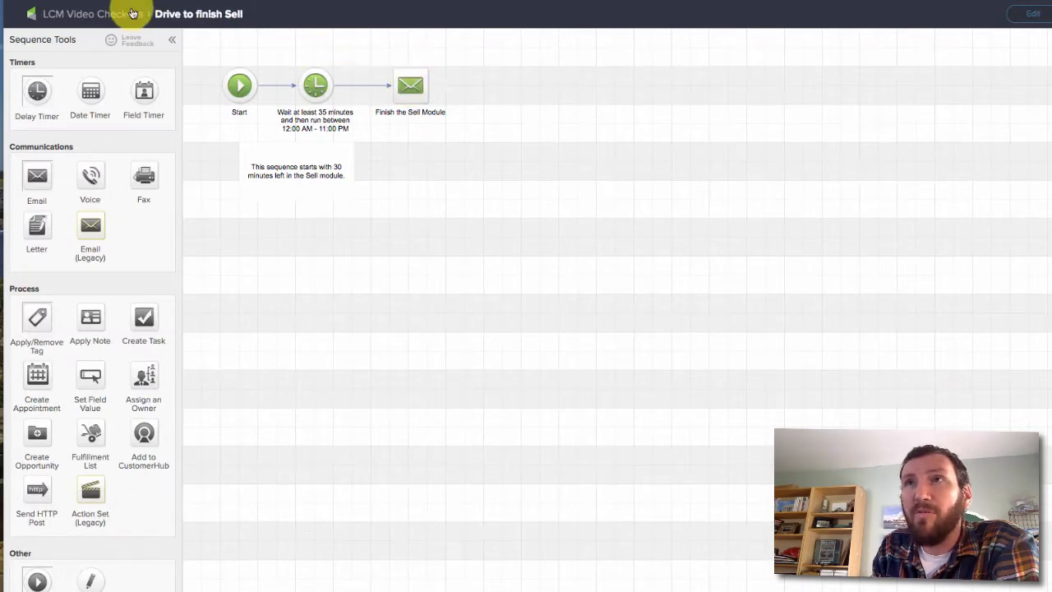
pyautogui.click(68, 13)
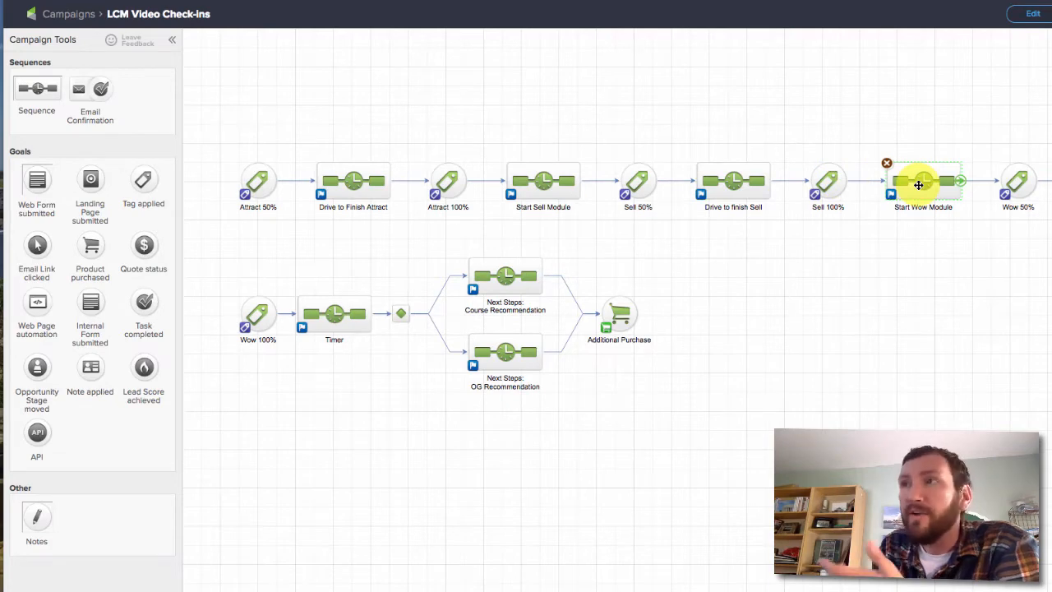
# Review the Start Wow Module sequence and return to the campaign canvas.
pyautogui.doubleClick(922, 181)
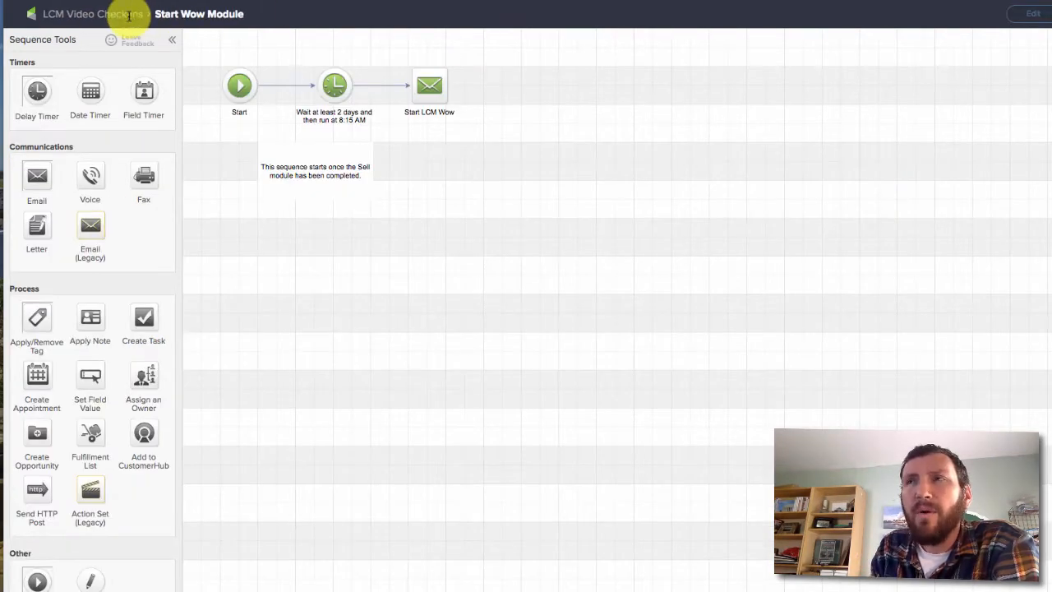
pyautogui.click(82, 13)
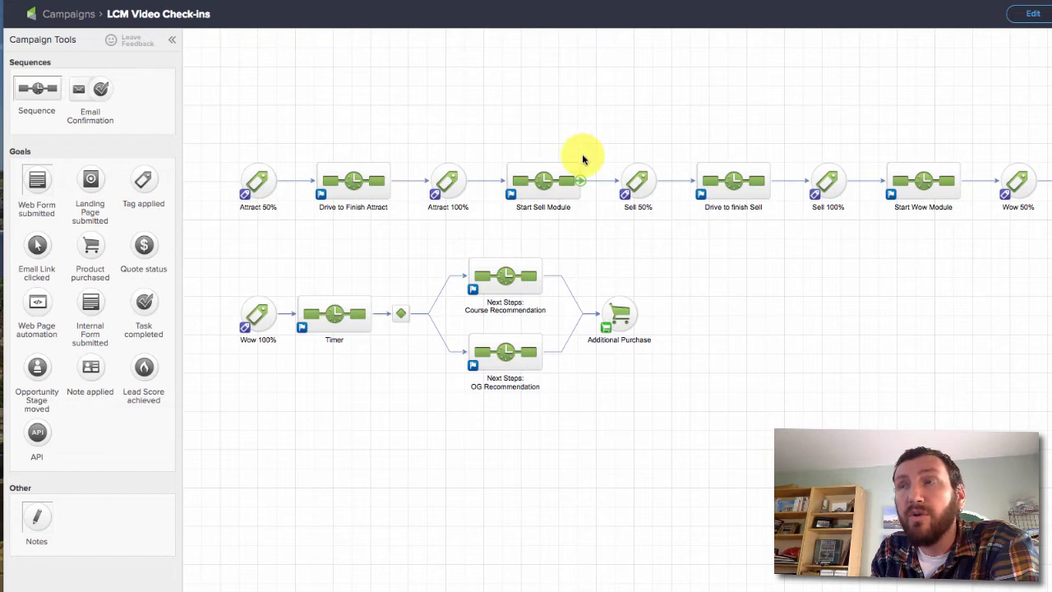
pyautogui.moveTo(946, 296)
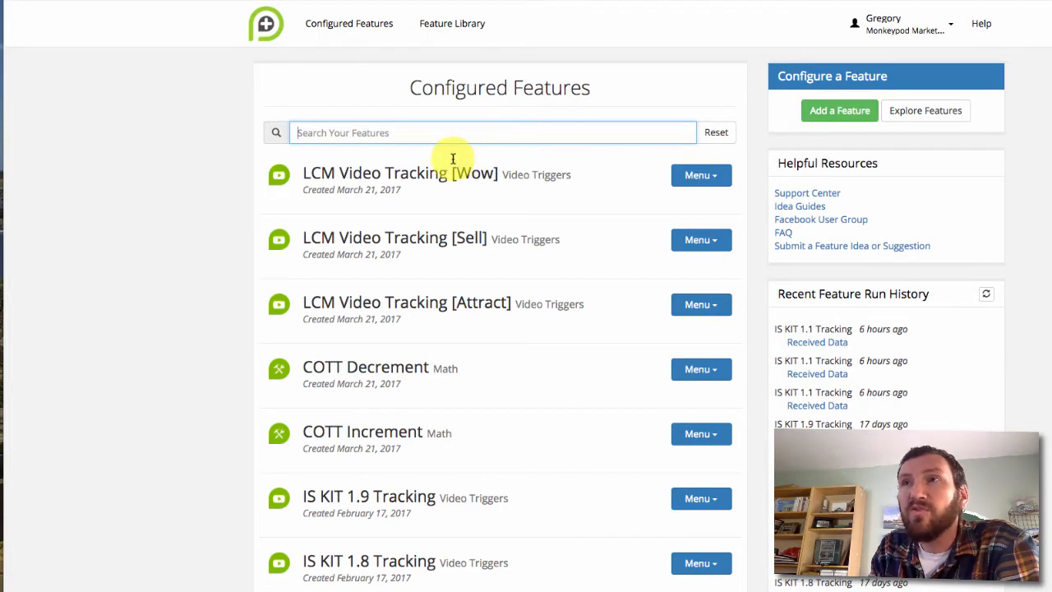
pyautogui.moveTo(404, 227)
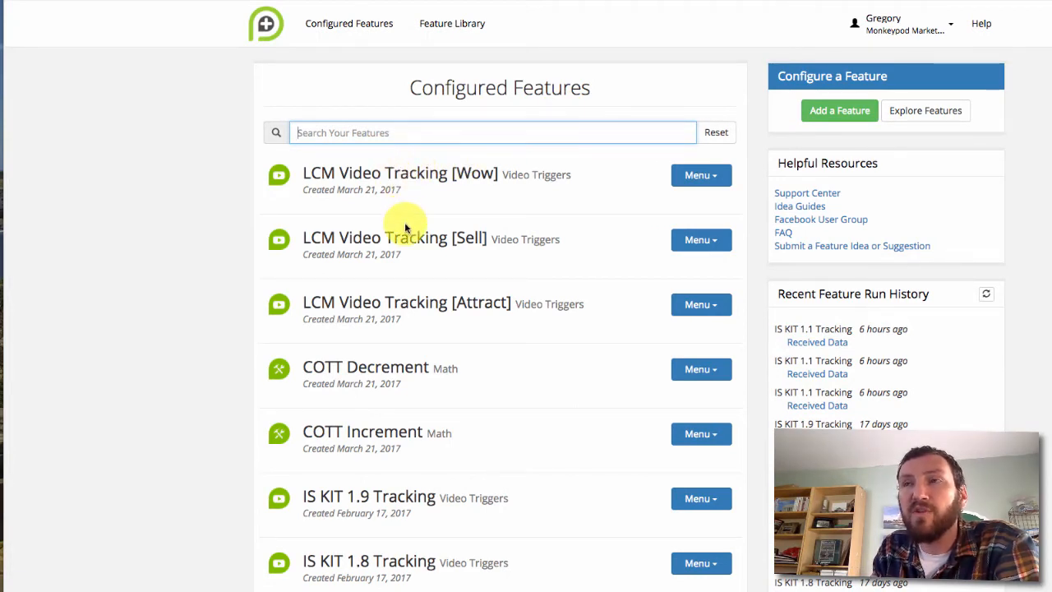
pyautogui.moveTo(418, 294)
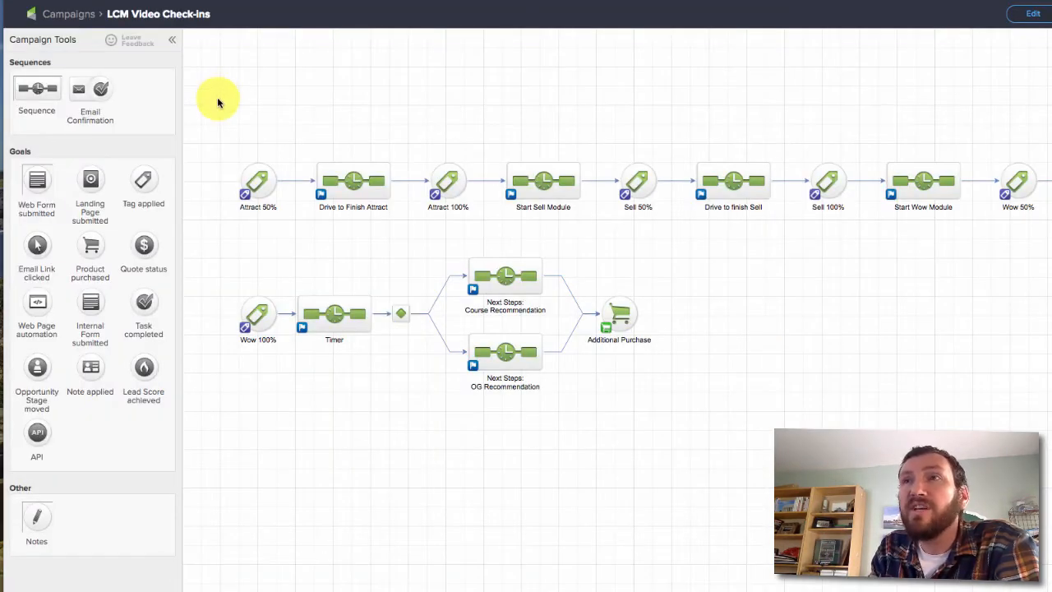
pyautogui.moveTo(656, 98)
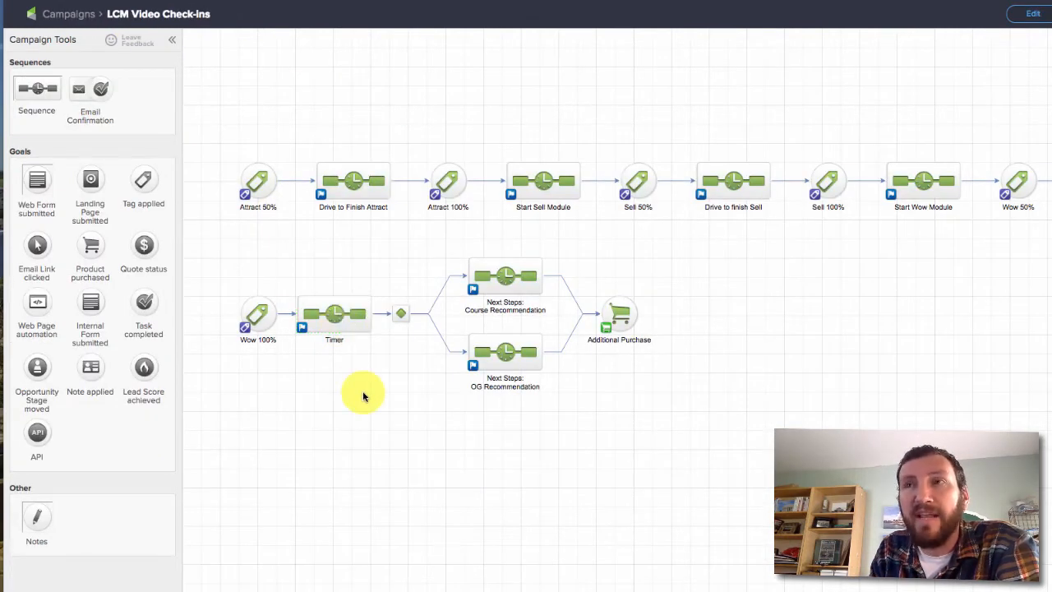
pyautogui.moveTo(462, 259)
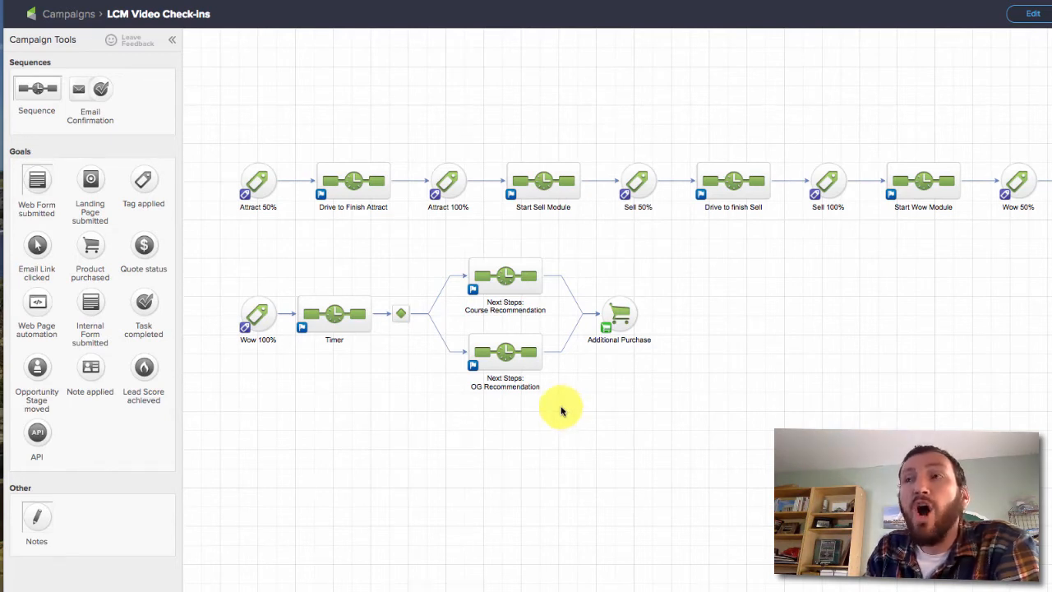
pyautogui.moveTo(450, 256)
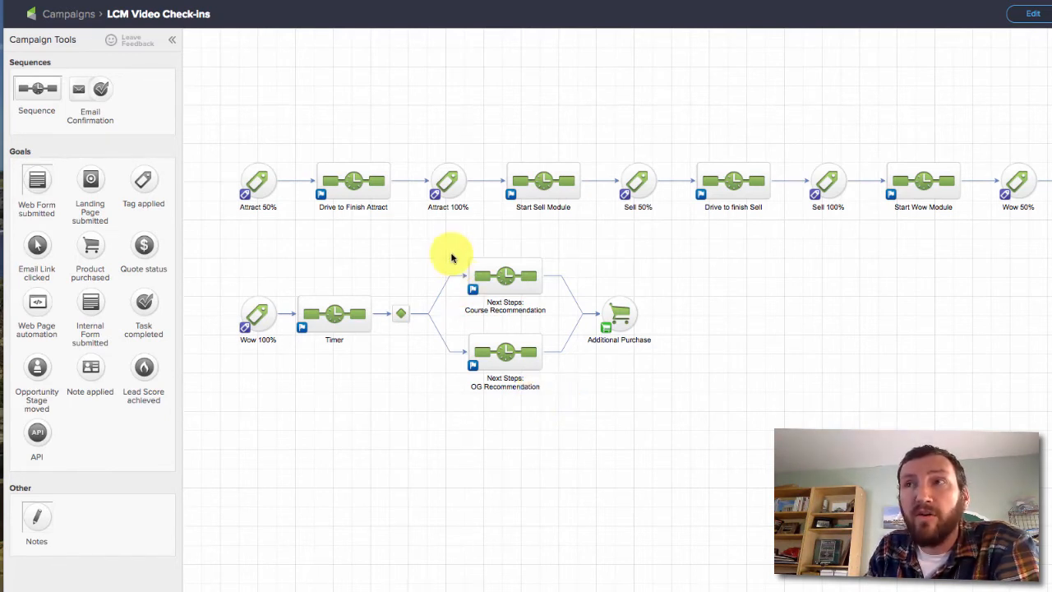
pyautogui.click(504, 283)
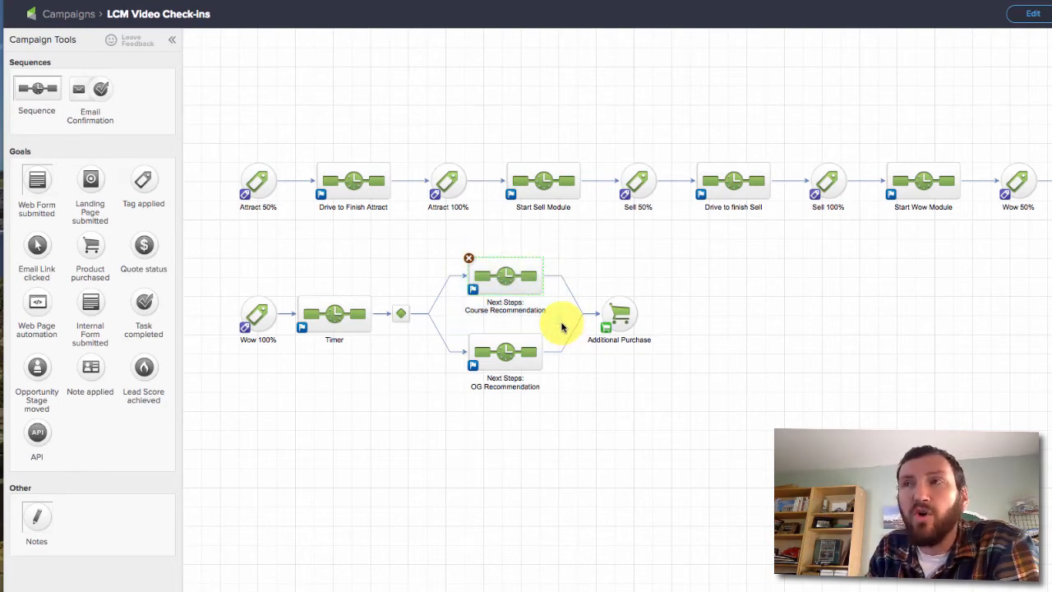
pyautogui.doubleClick(503, 276)
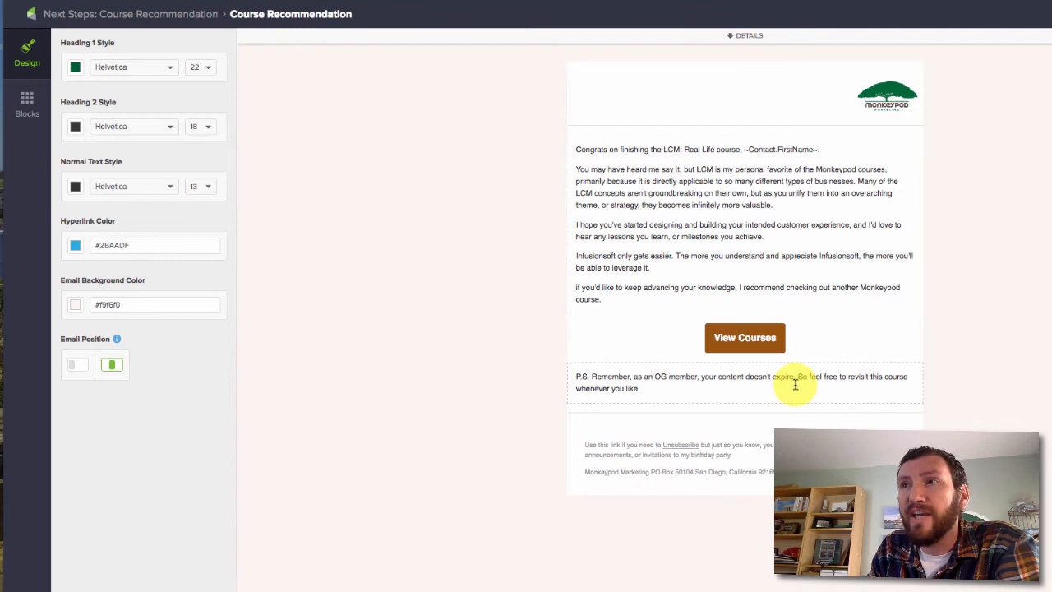
pyautogui.click(744, 337)
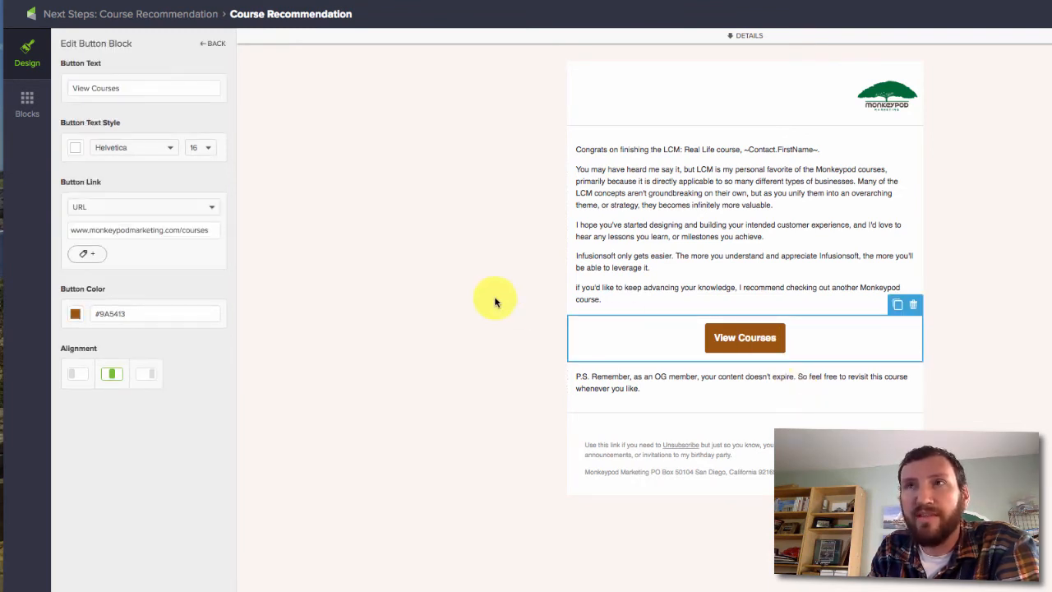
pyautogui.click(214, 42)
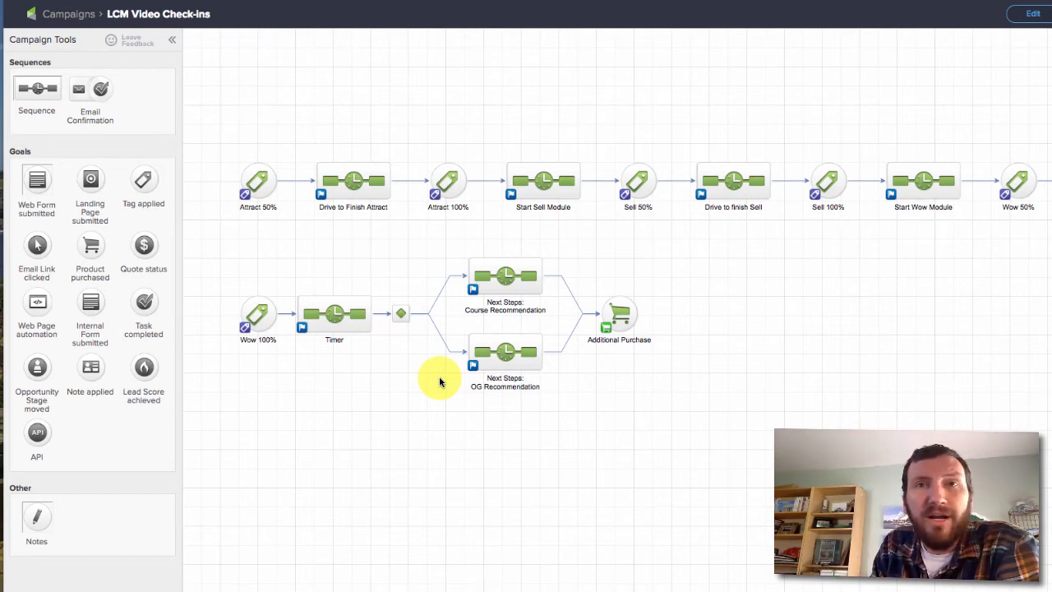
pyautogui.moveTo(427, 374)
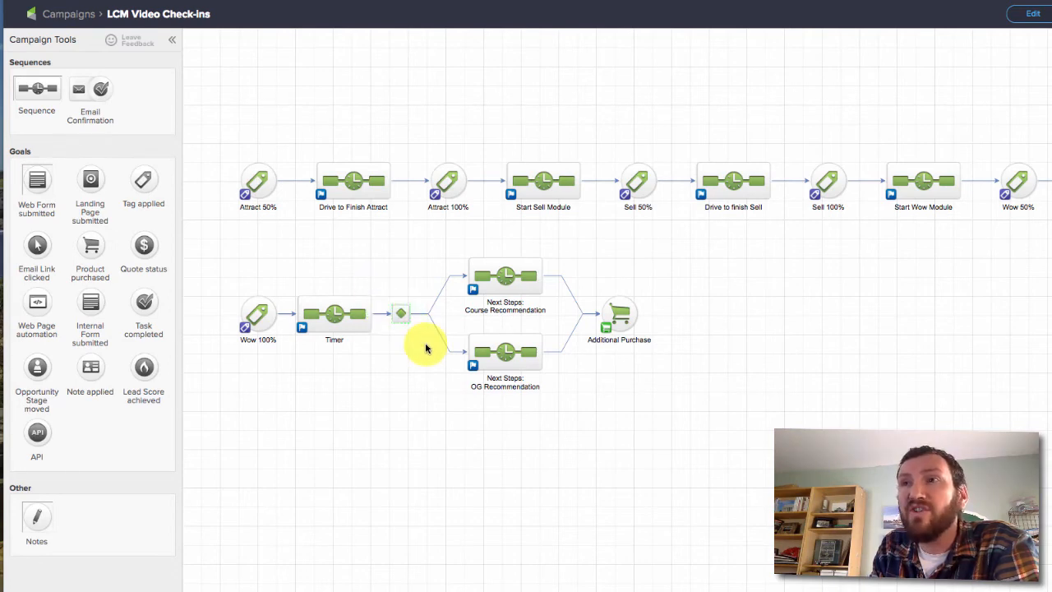
pyautogui.doubleClick(333, 313)
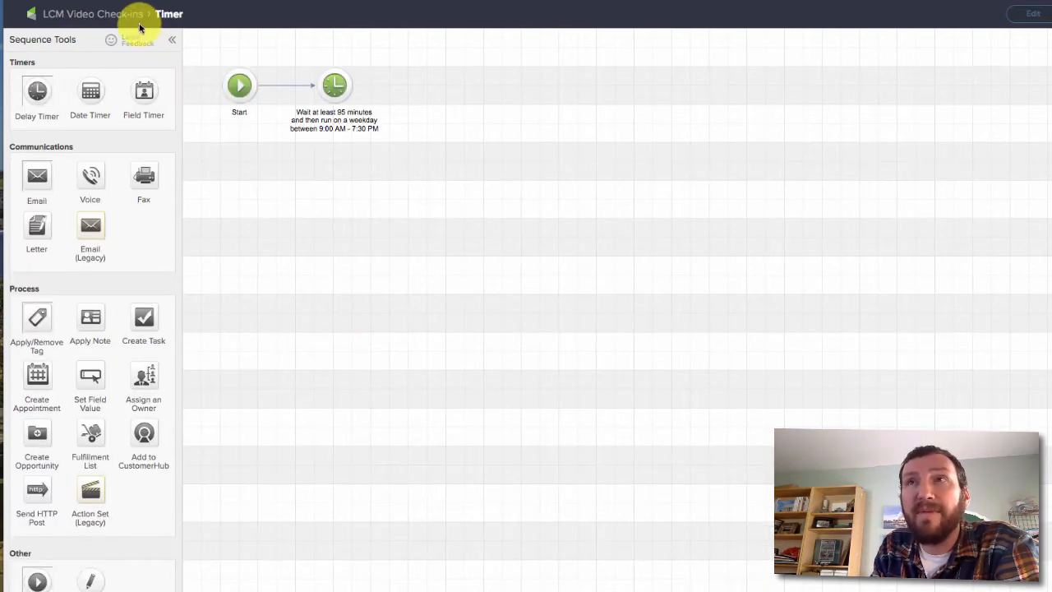
pyautogui.click(92, 13)
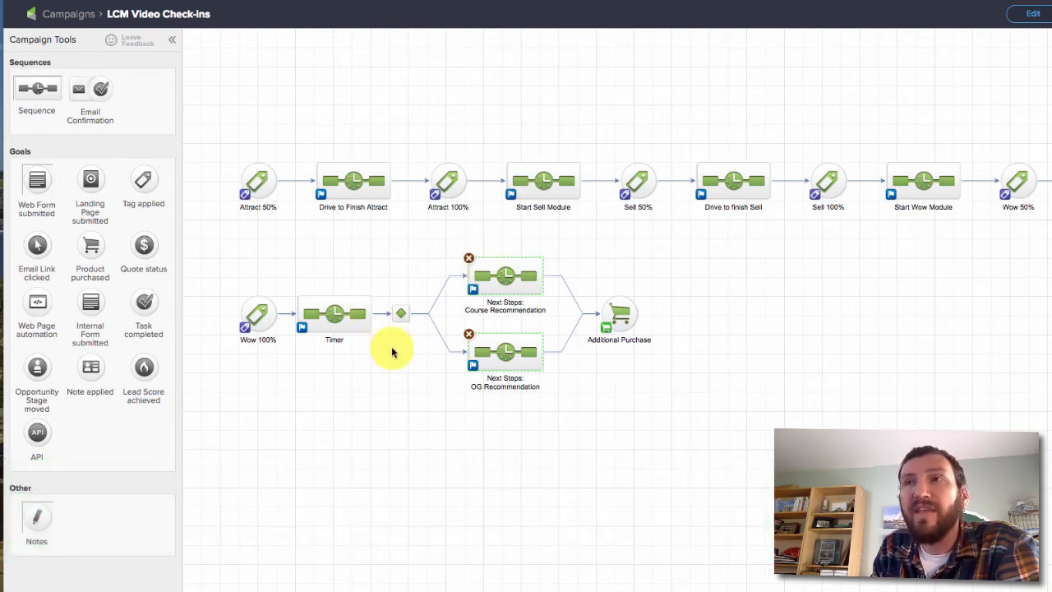
pyautogui.click(333, 316)
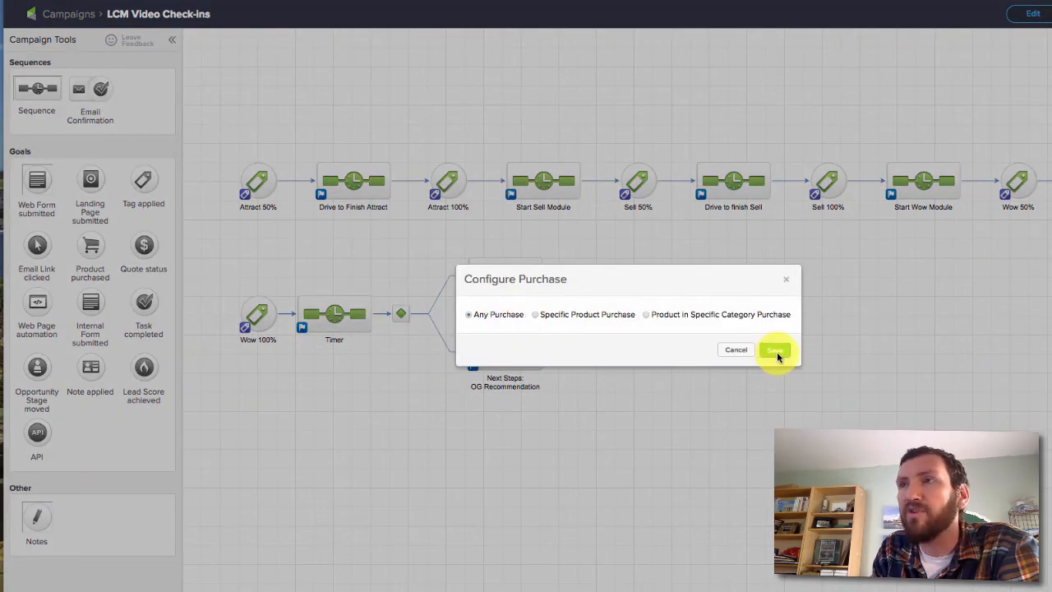
pyautogui.click(775, 349)
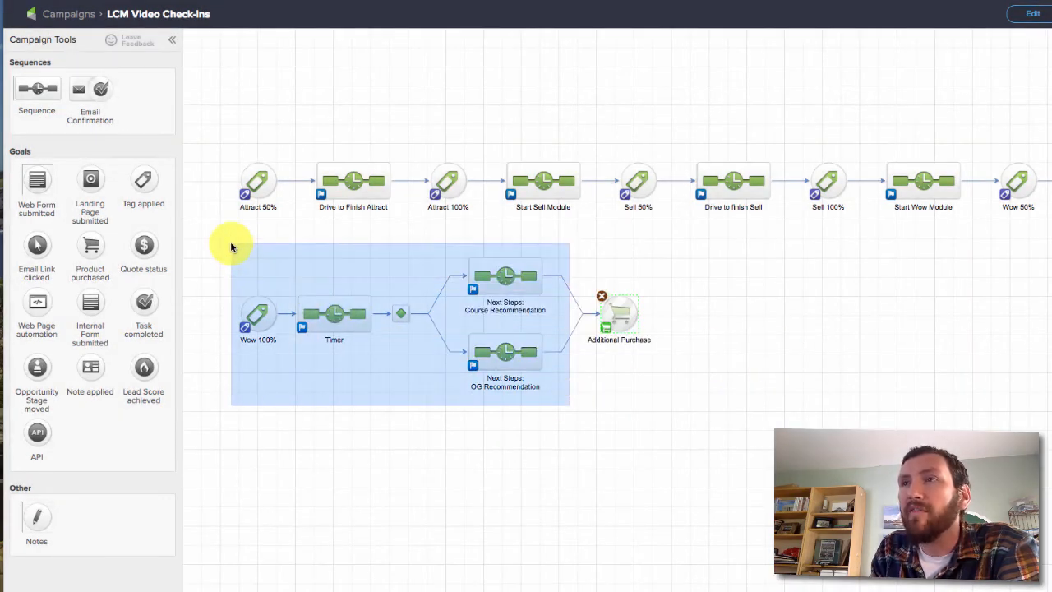